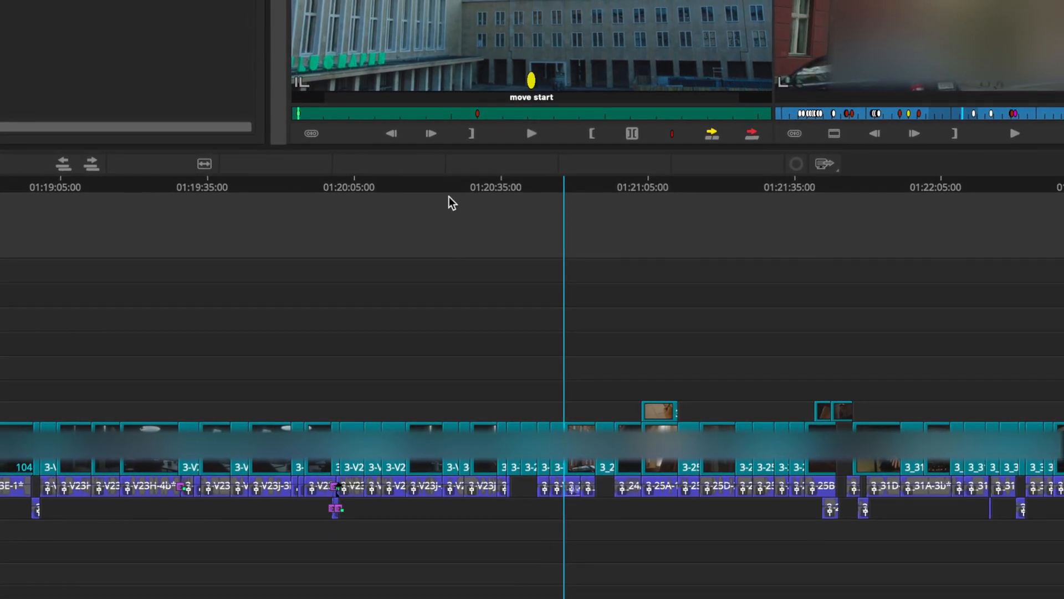
Scroll the EP203 sequence left to find the first scene to move.
scroll(left, 3)
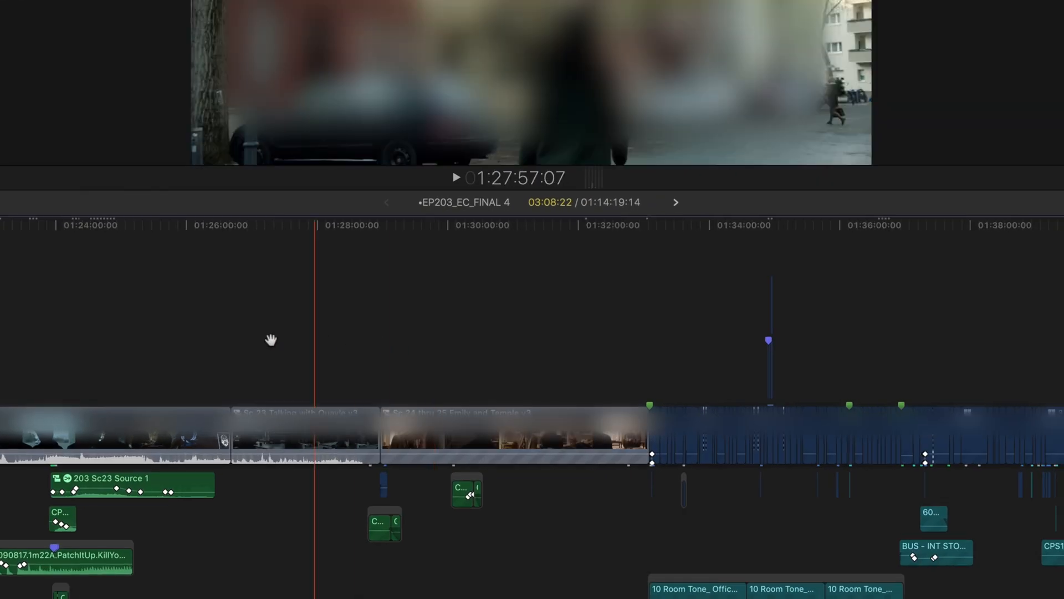
Click in the EP203 timeline to place the play position near 01:29:08.
click(381, 339)
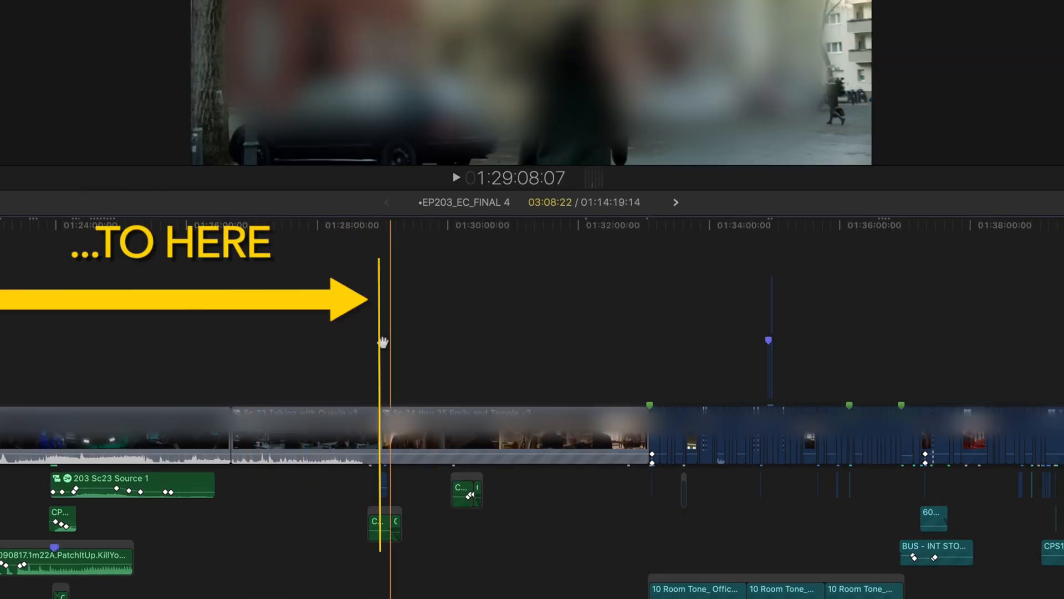